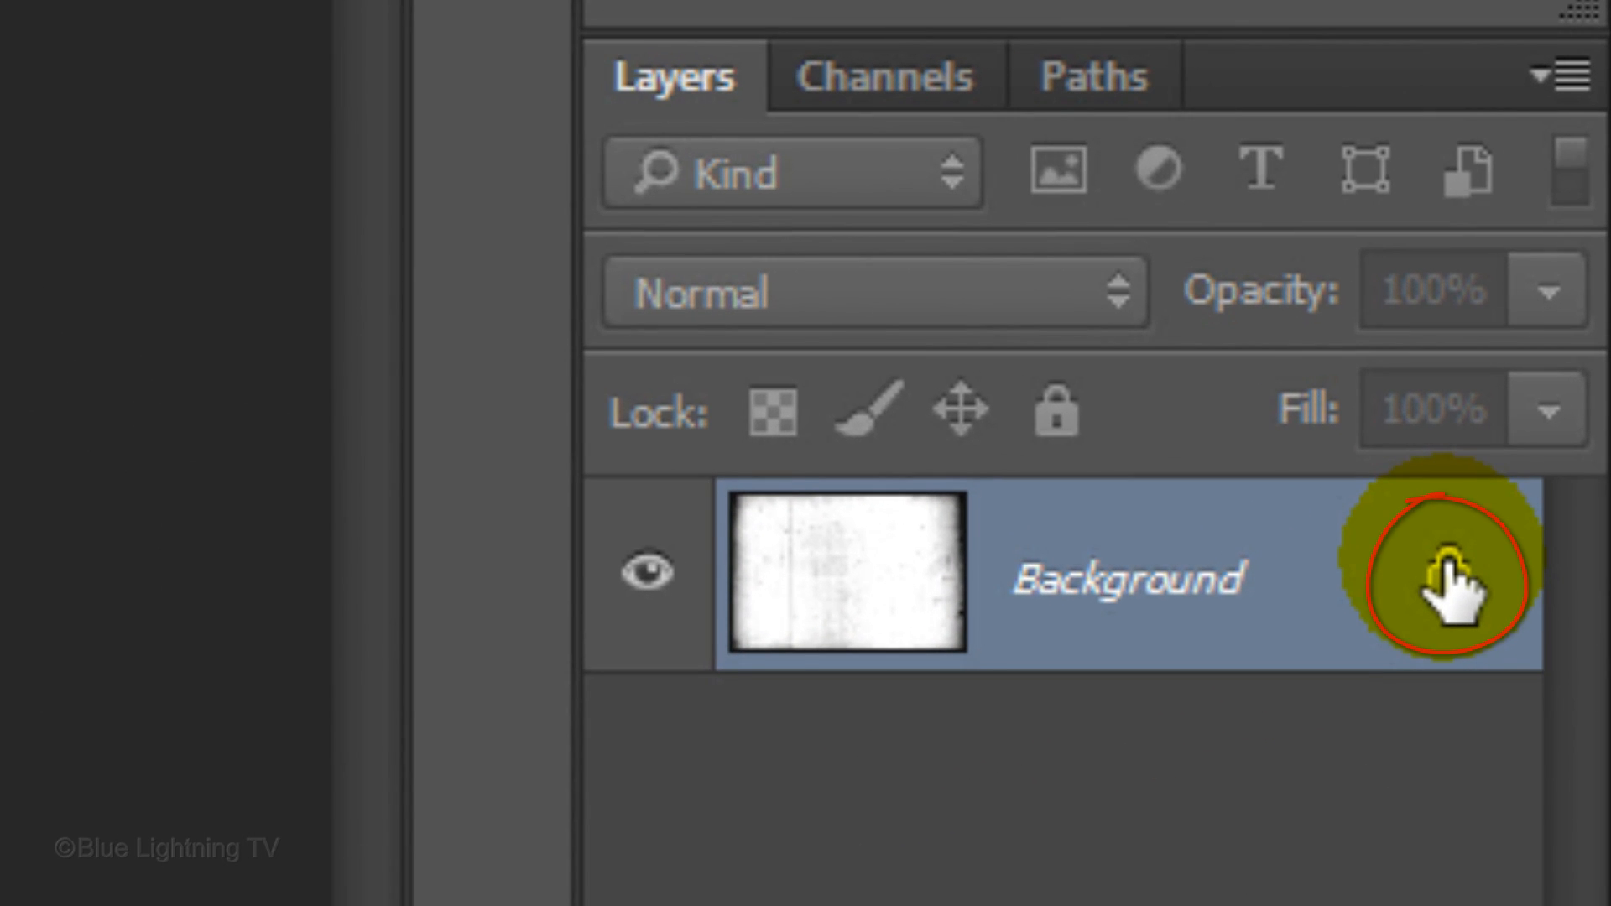
# Convert the film scratches image's locked Background into an editable Layer 0
pyautogui.doubleClick(1438, 575)
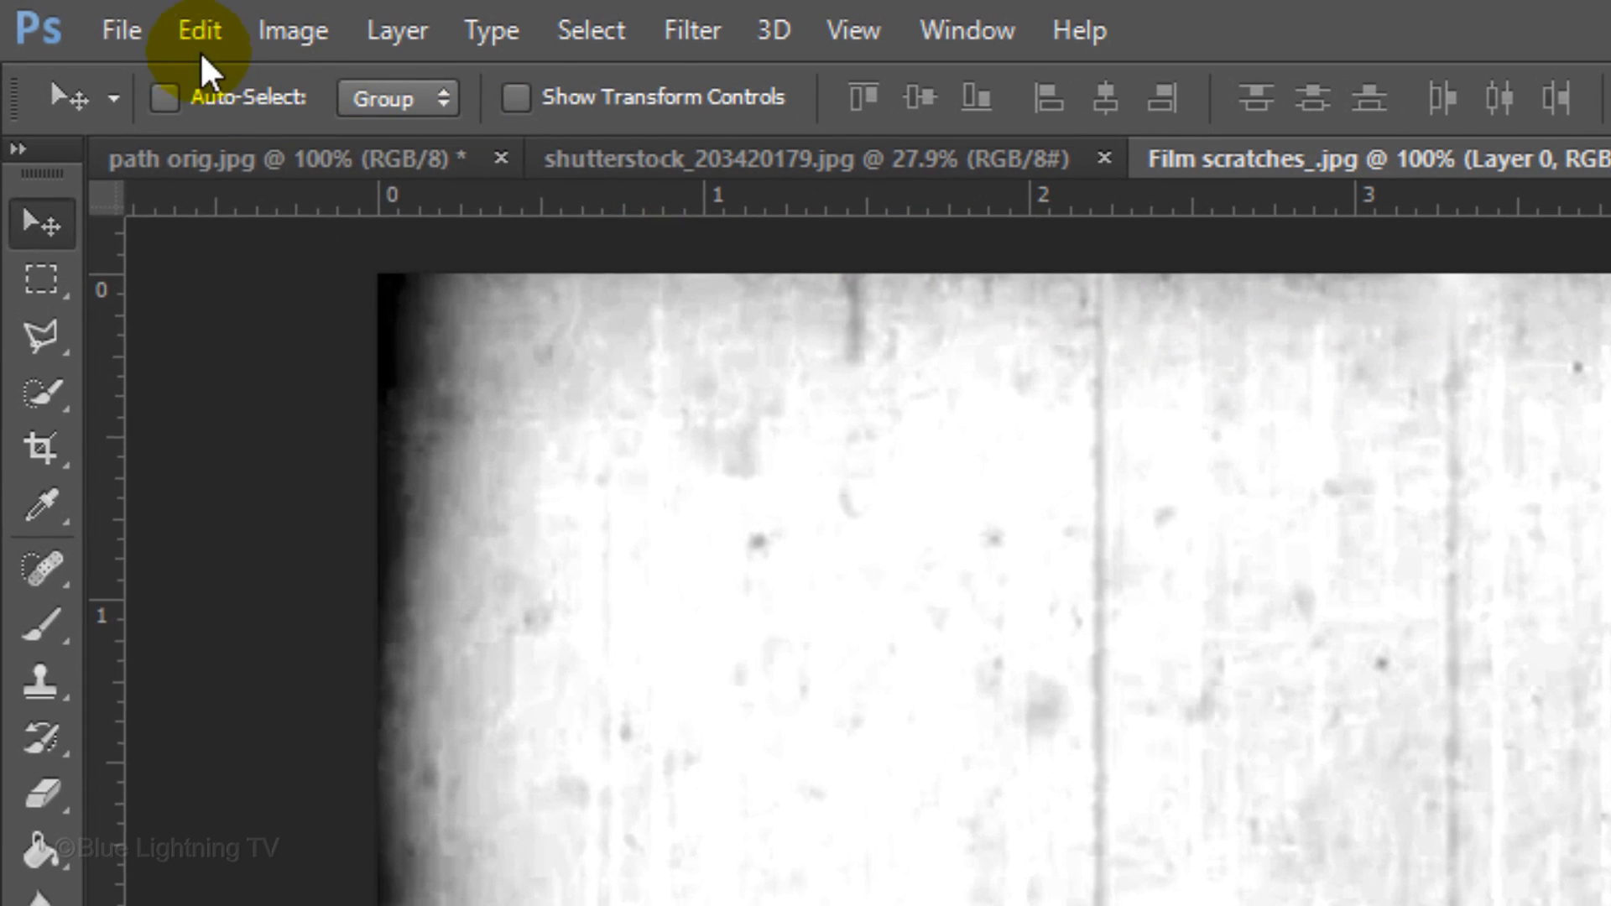
# Place shutterstock_203420179 as an embedded smart object above Layer 0 via File > Place Embedded
pyautogui.click(121, 30)
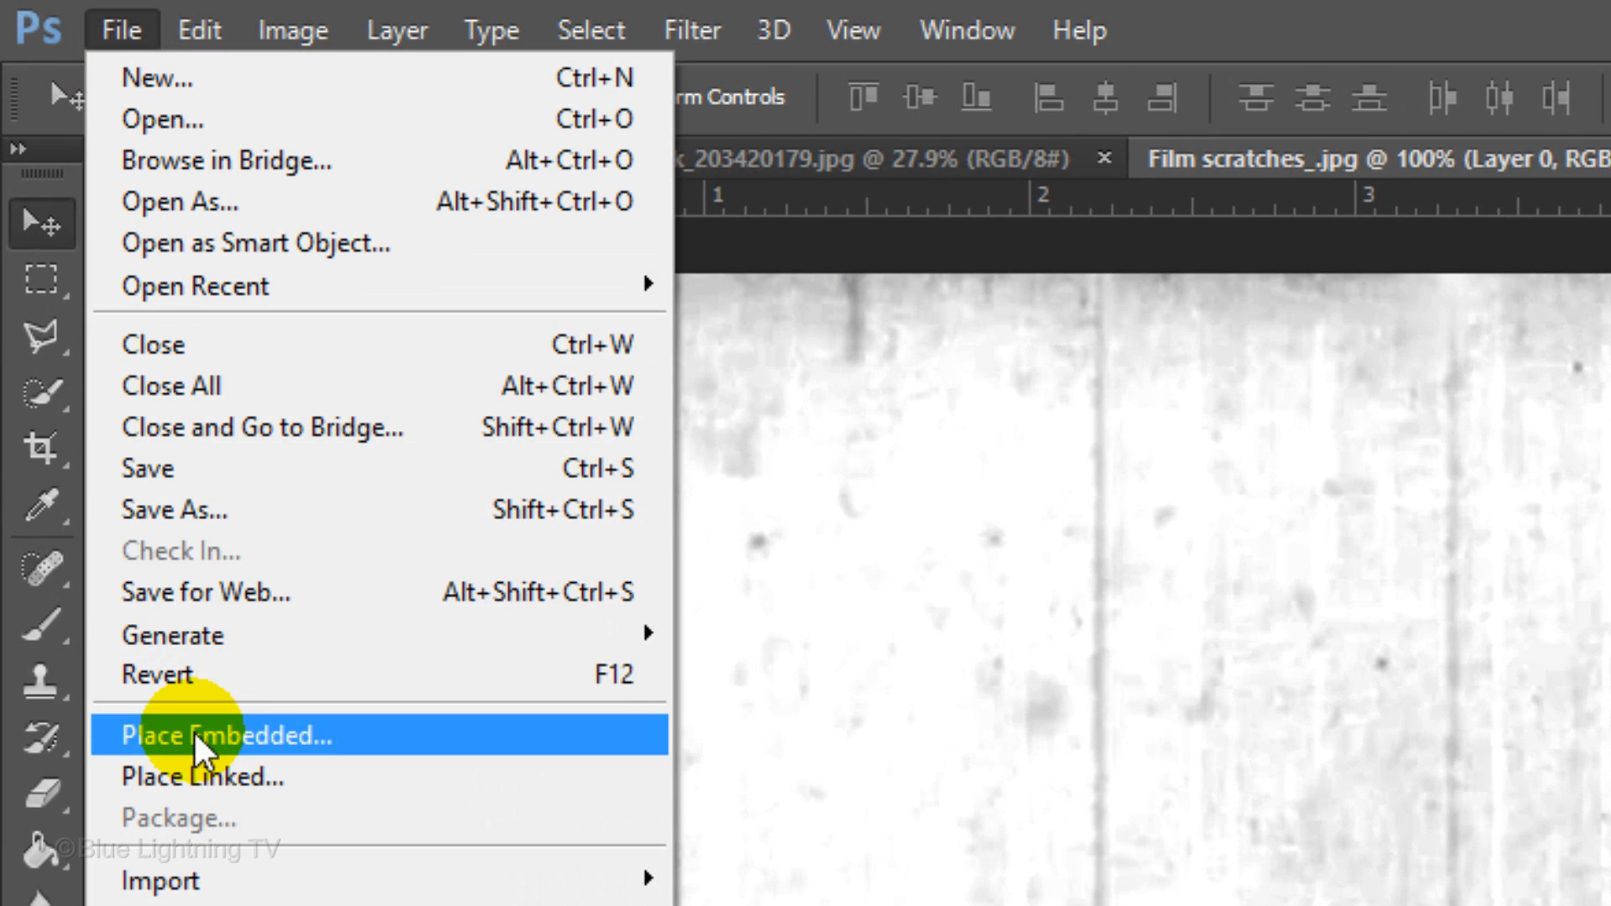
pyautogui.click(226, 735)
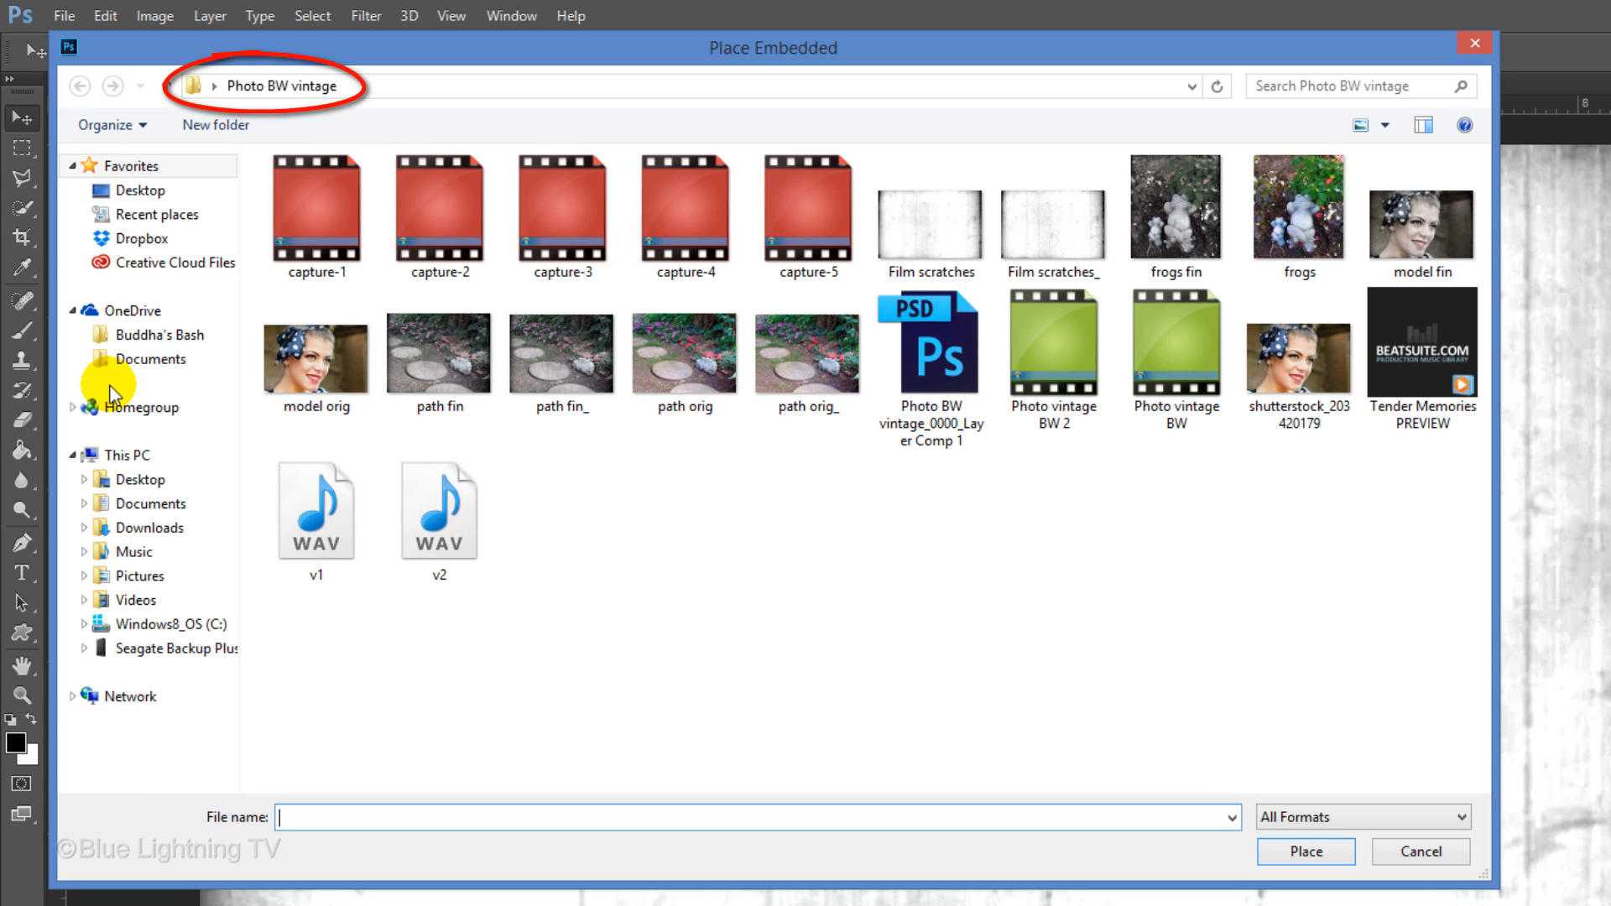
pyautogui.click(1297, 356)
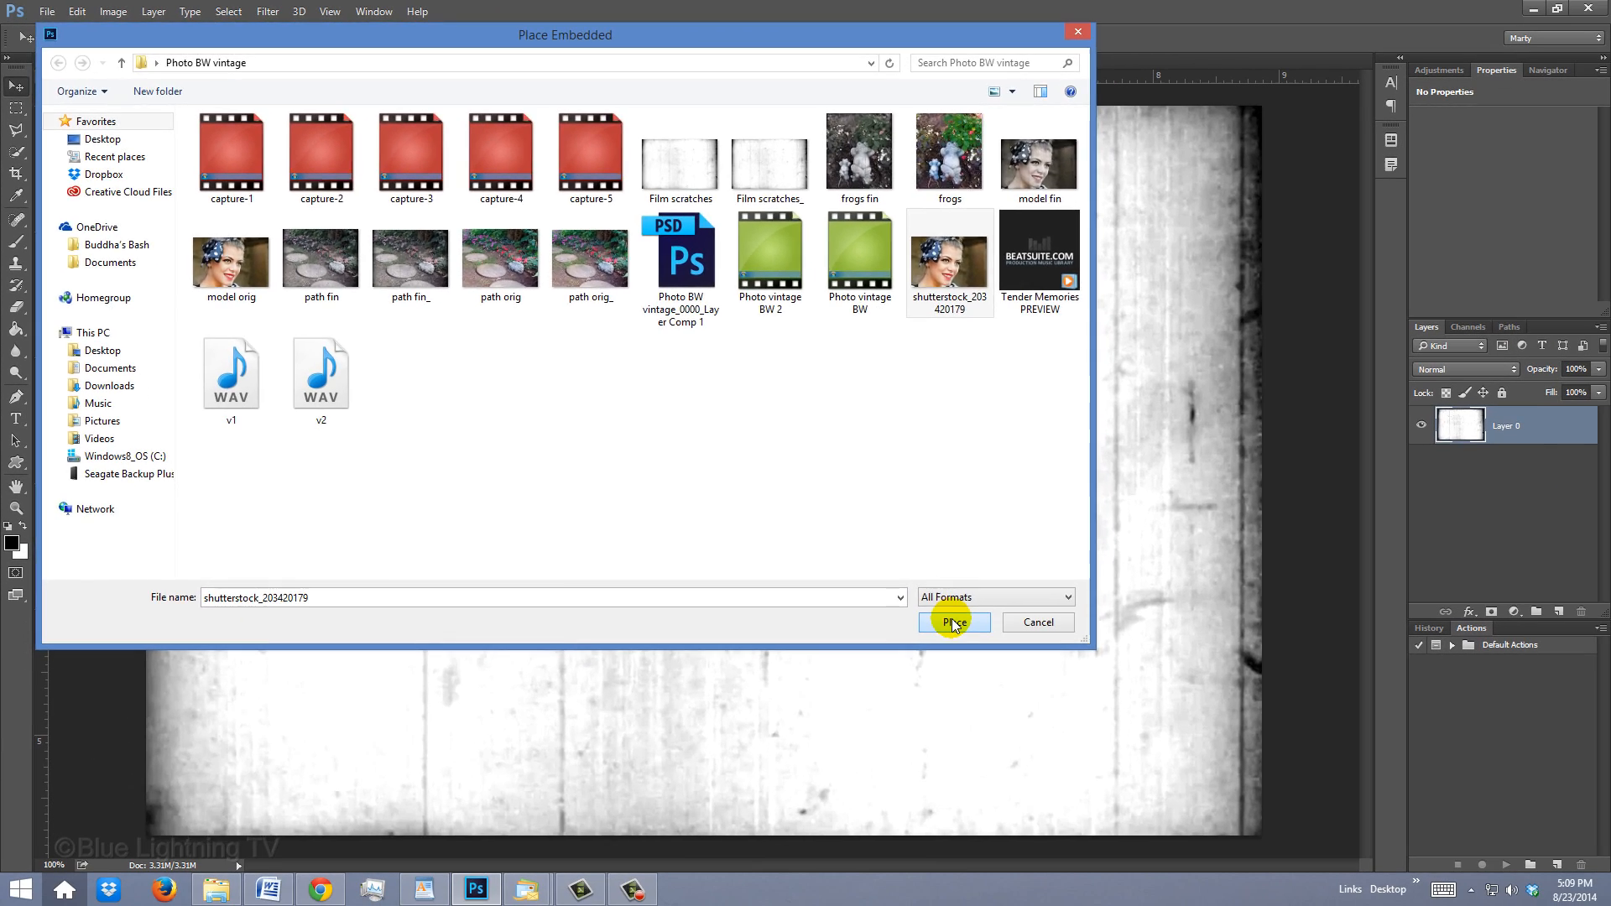
pyautogui.click(953, 621)
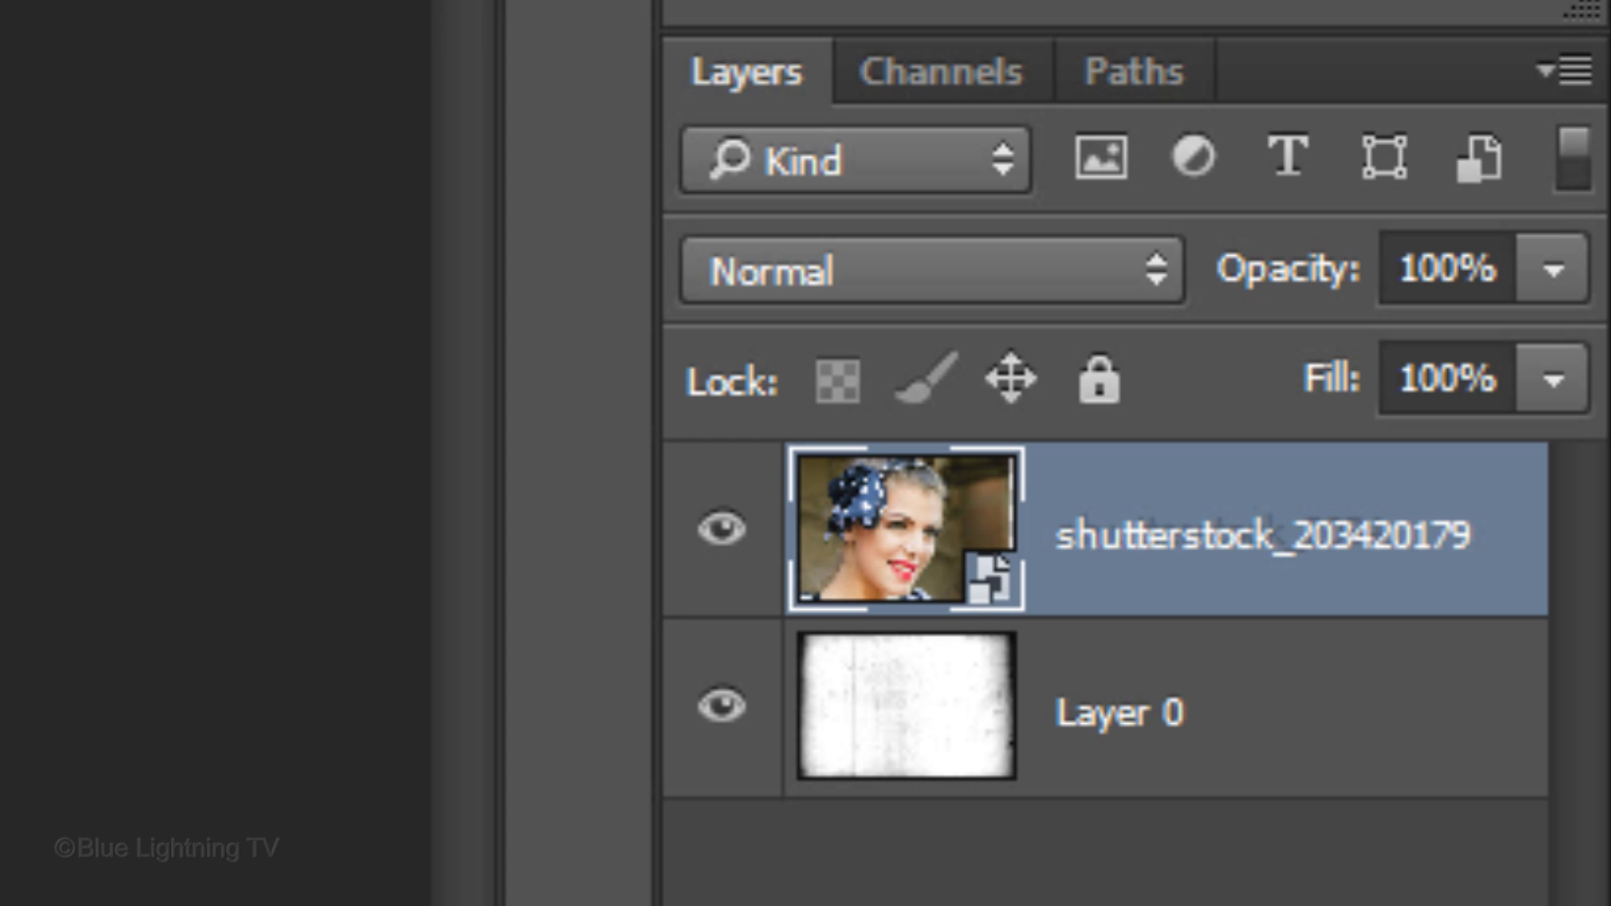
# Move the scratches texture Layer 0 above the shutterstock_203420179 portrait layer
pyautogui.click(902, 712)
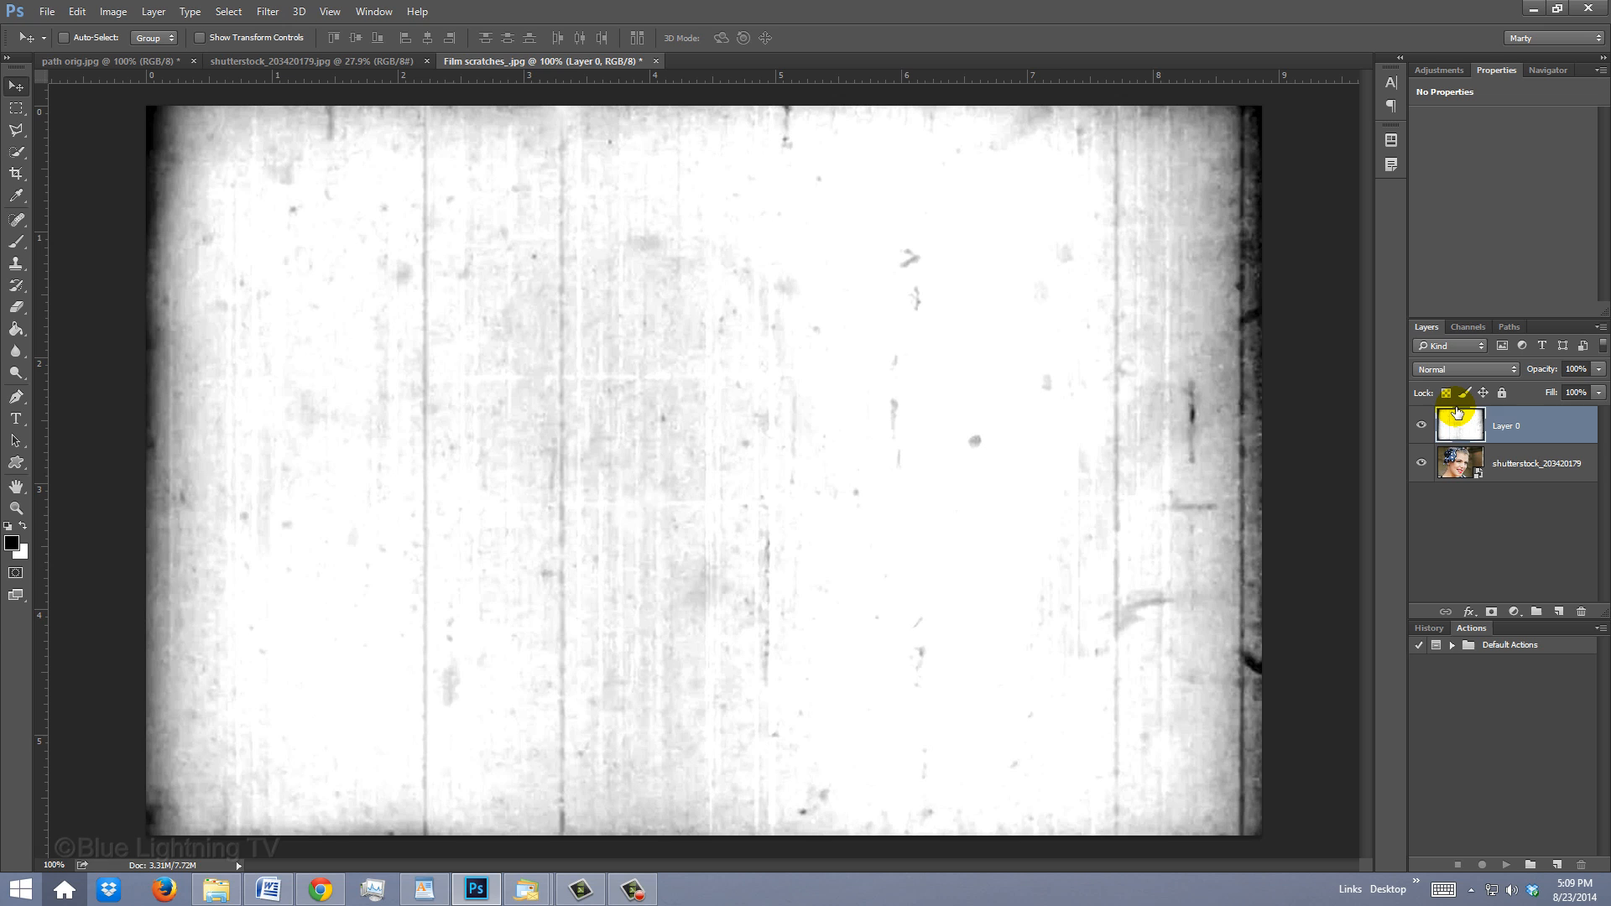
pyautogui.press('ctrl+t')
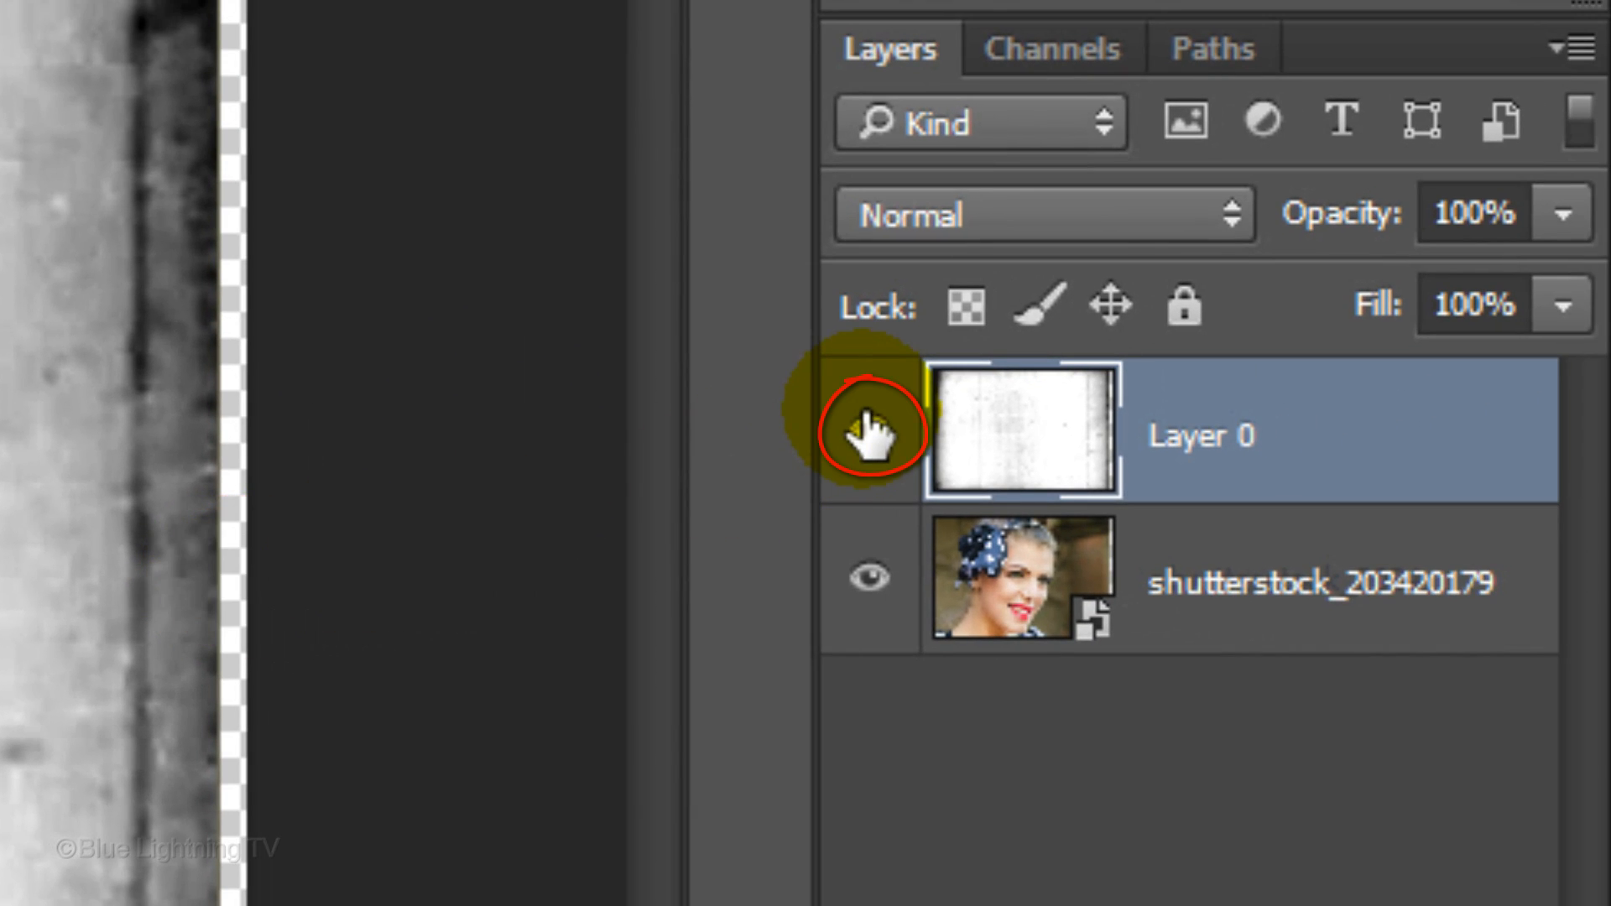
# Hide Layer 0 and give the portrait layer a 2-pixel Gaussian Blur smart filter
pyautogui.click(867, 428)
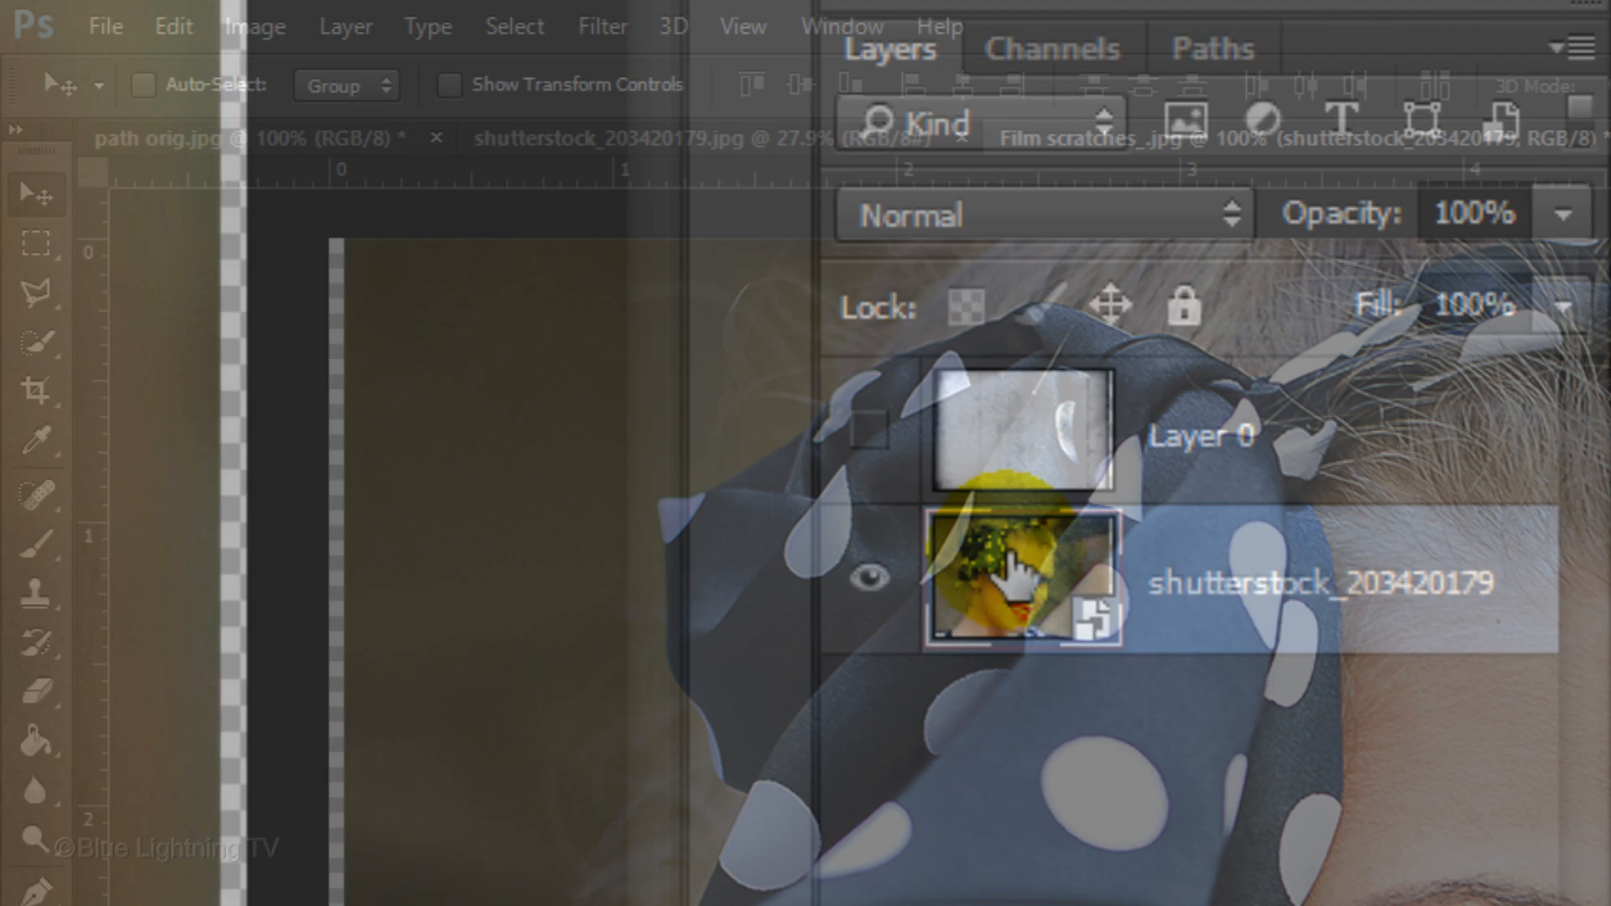
pyautogui.click(602, 25)
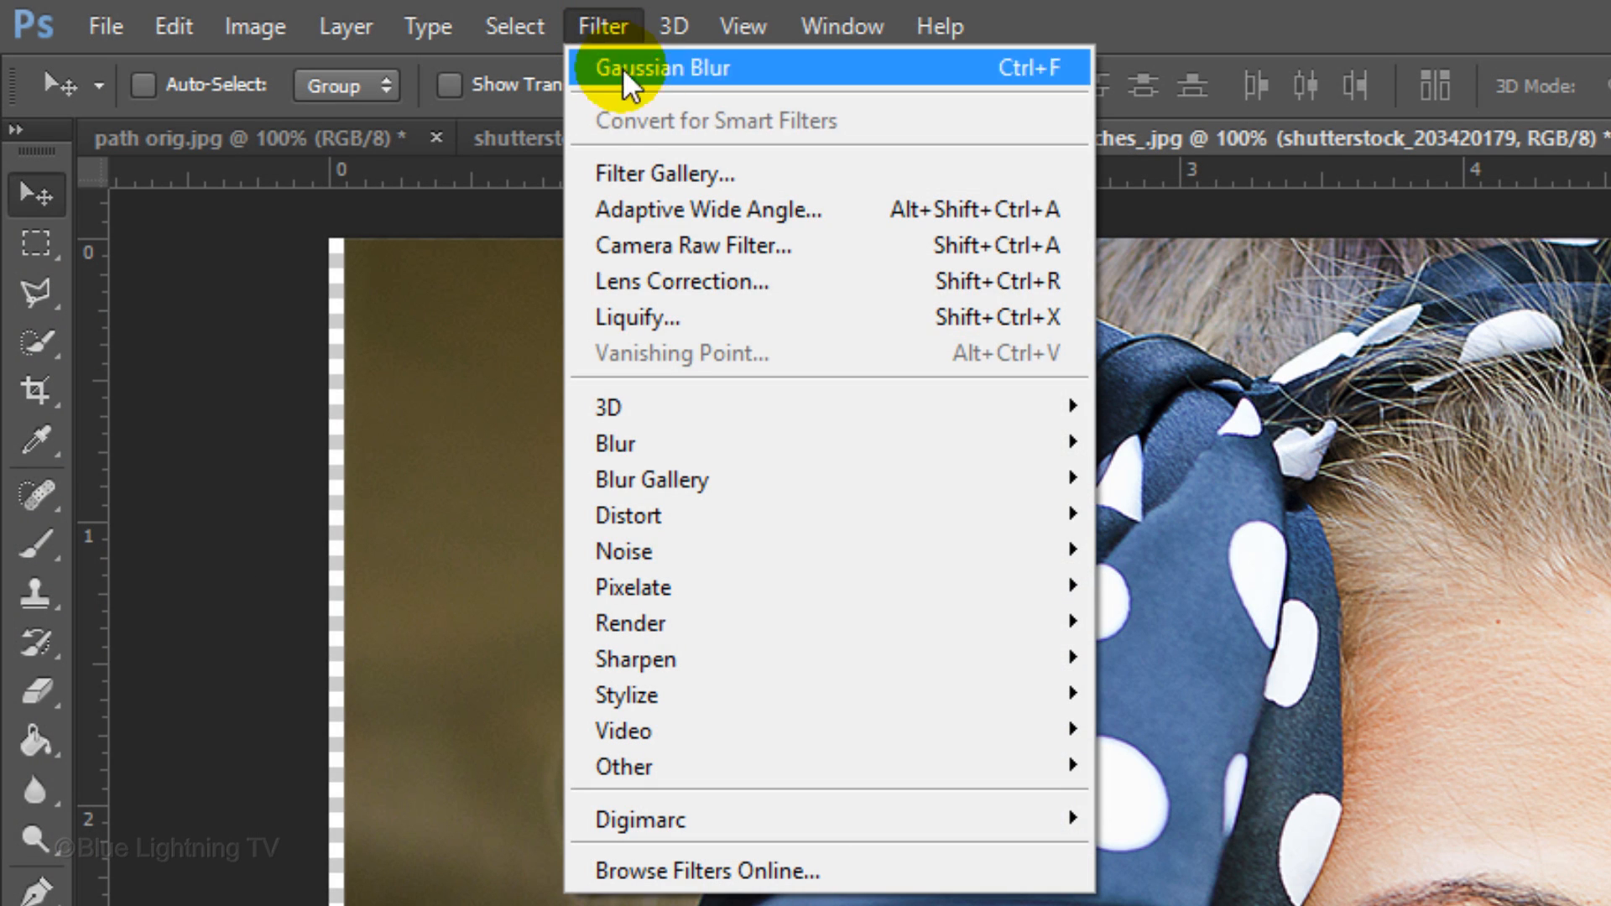
pyautogui.moveTo(615, 443)
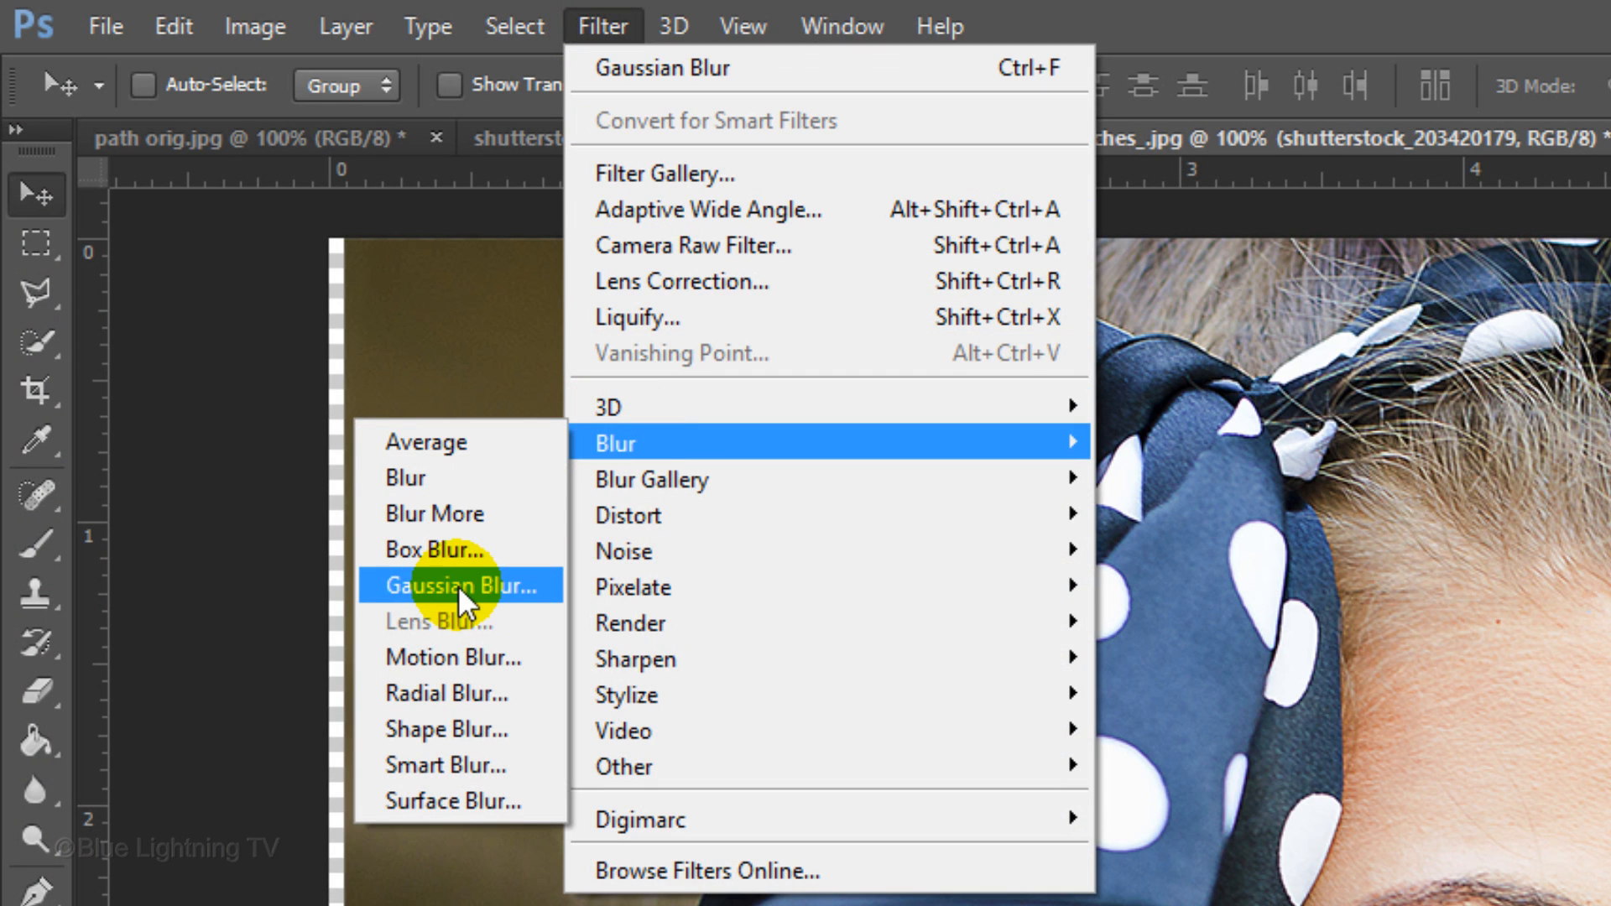
pyautogui.click(458, 584)
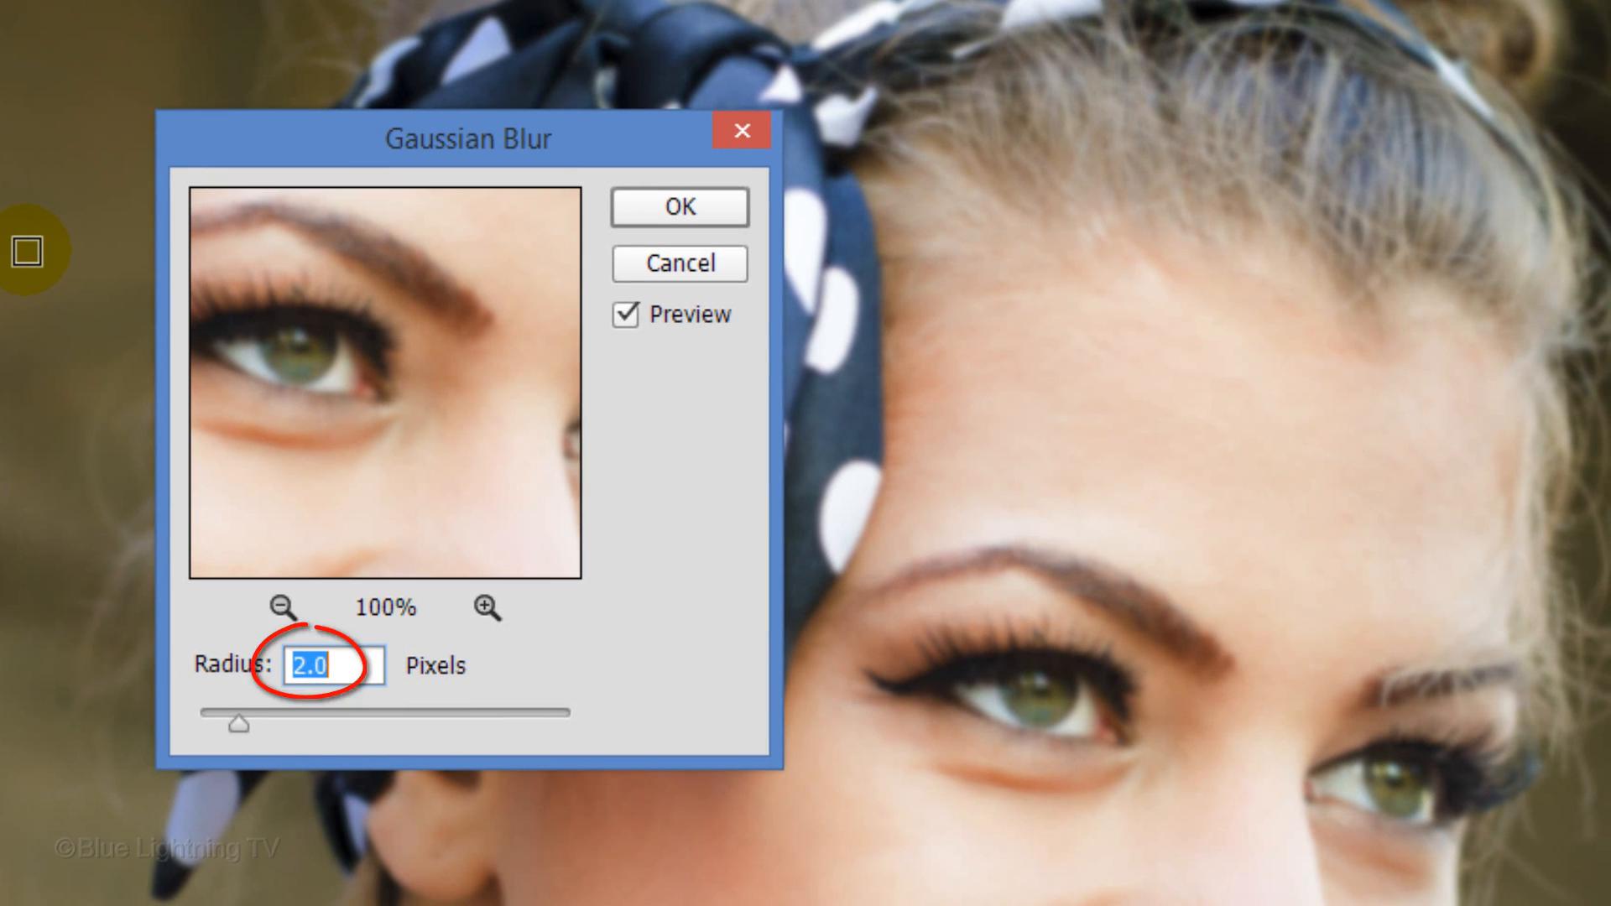
pyautogui.click(678, 207)
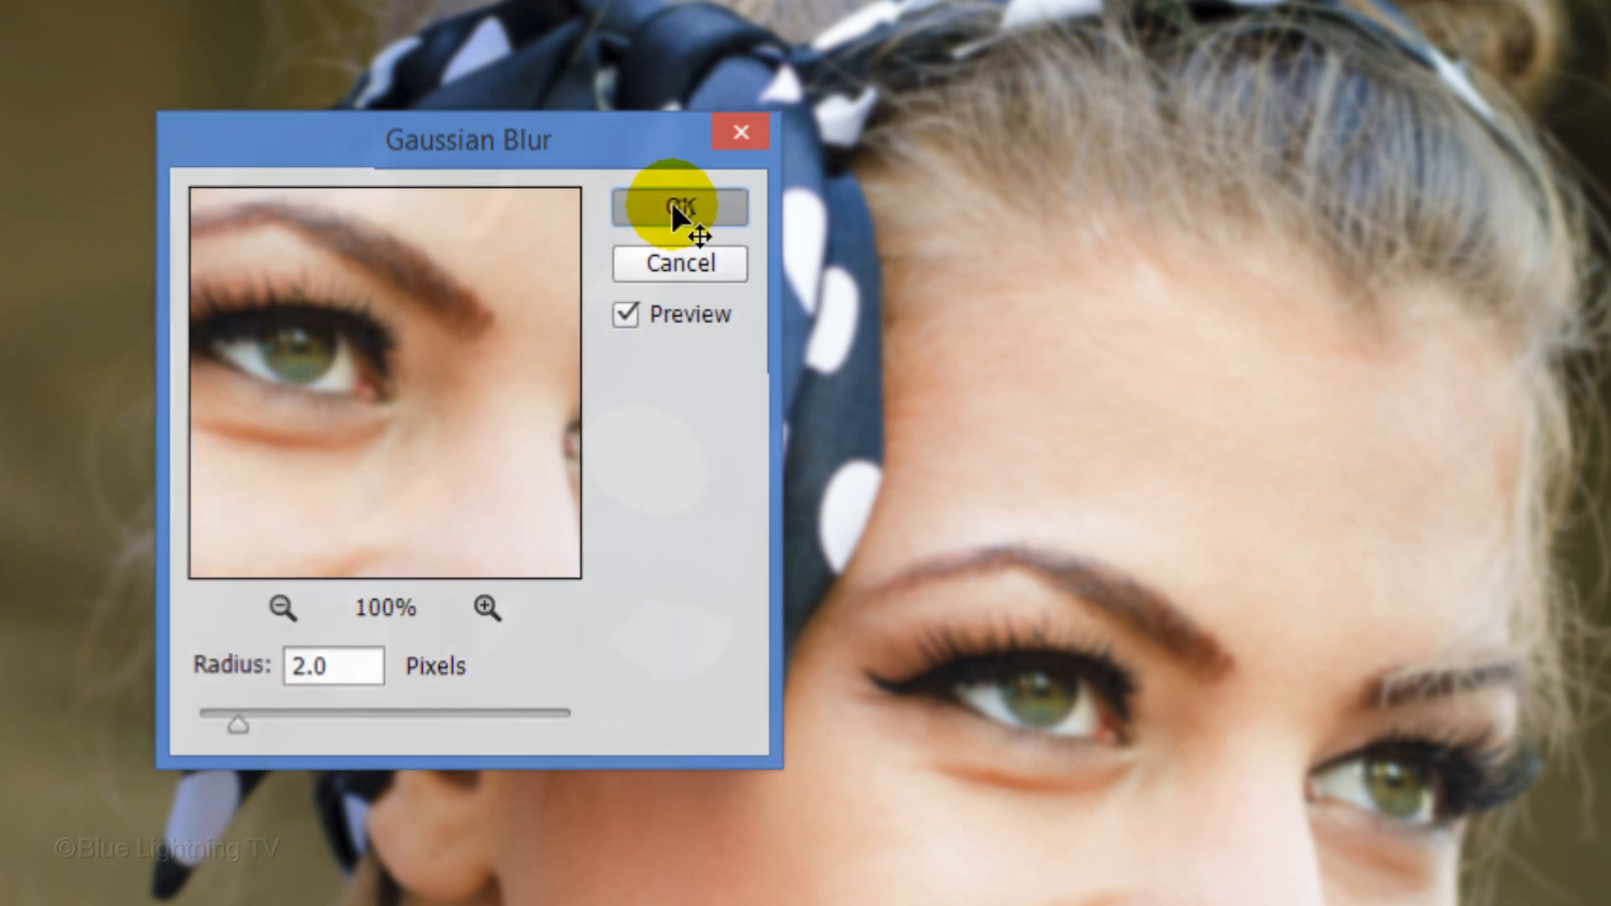
pyautogui.click(678, 205)
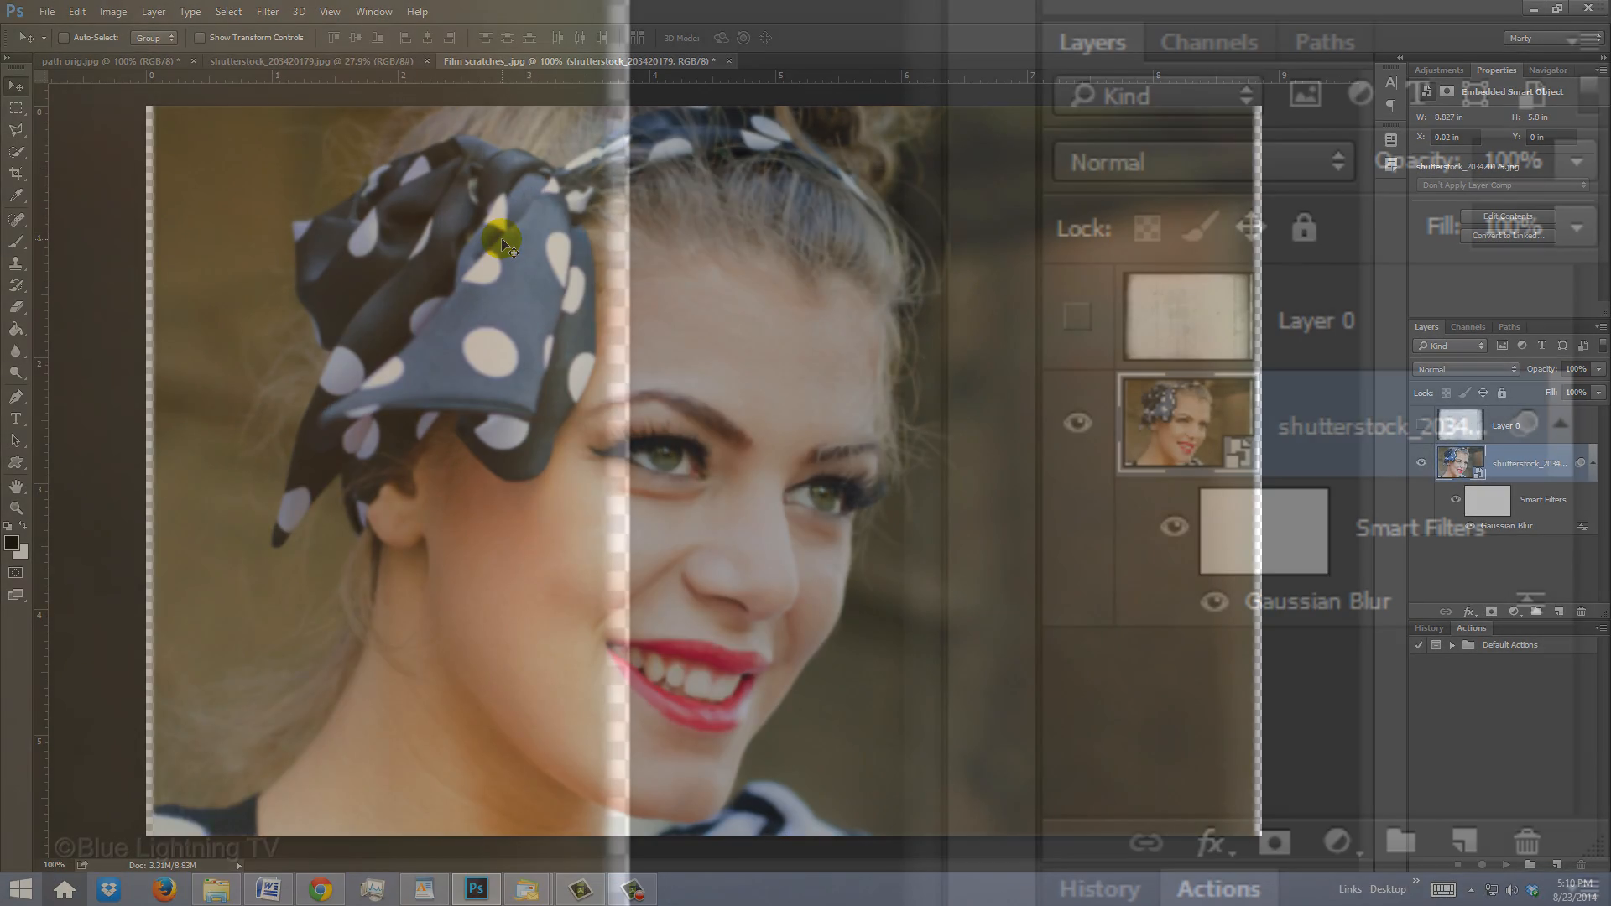
# Add a Hue/Saturation adjustment layer above the portrait and lower Saturation to near colourless
pyautogui.click(1336, 841)
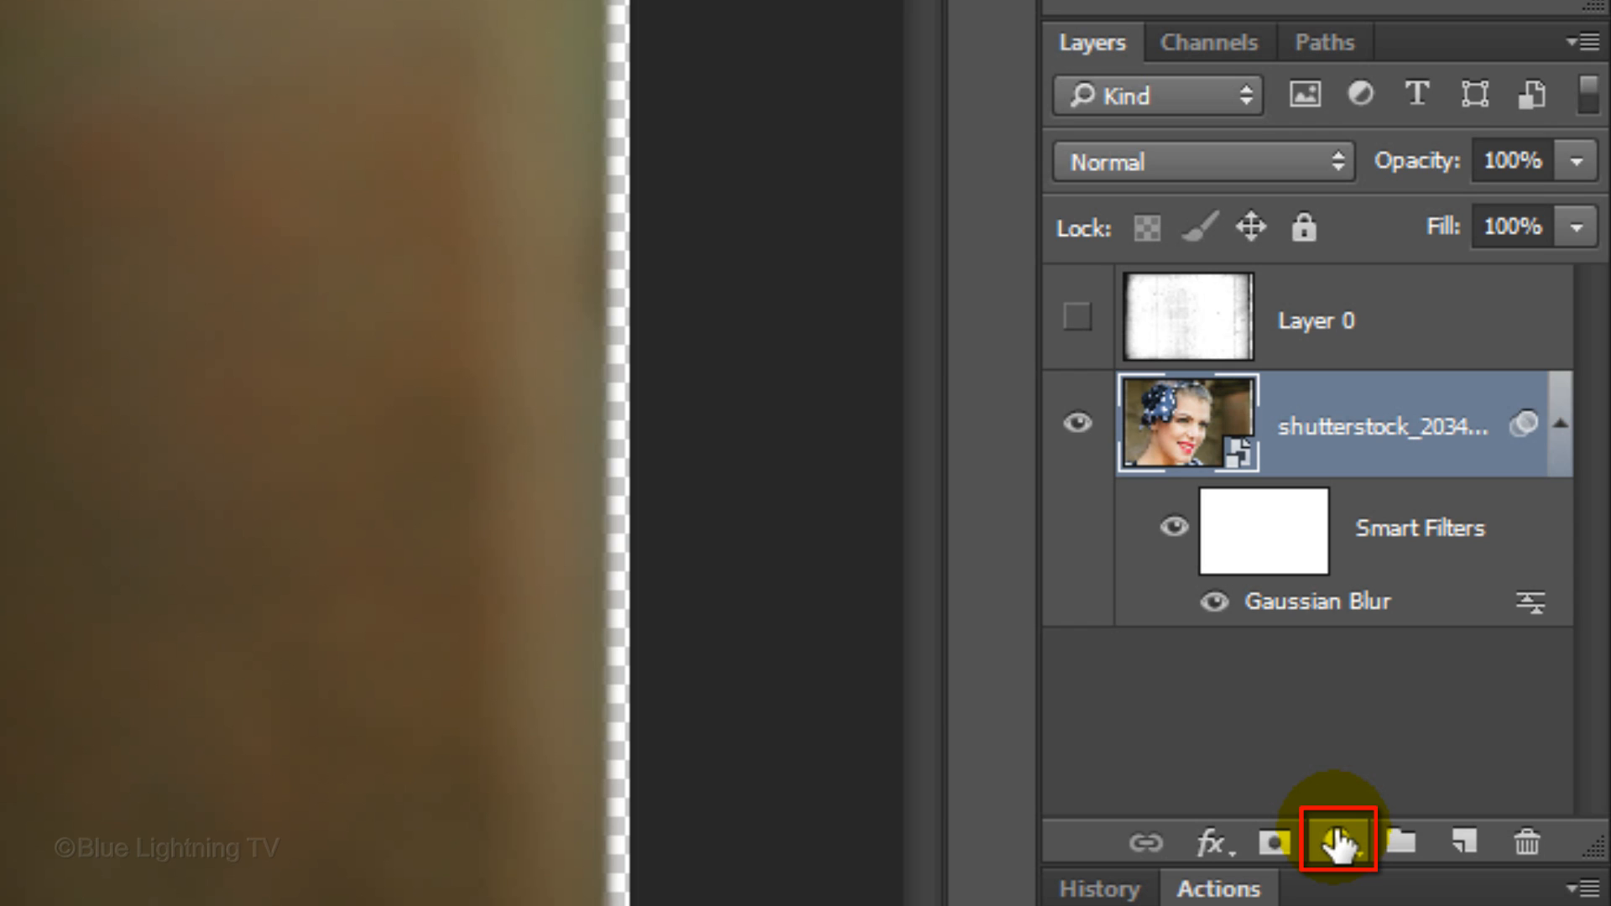
pyautogui.click(1336, 842)
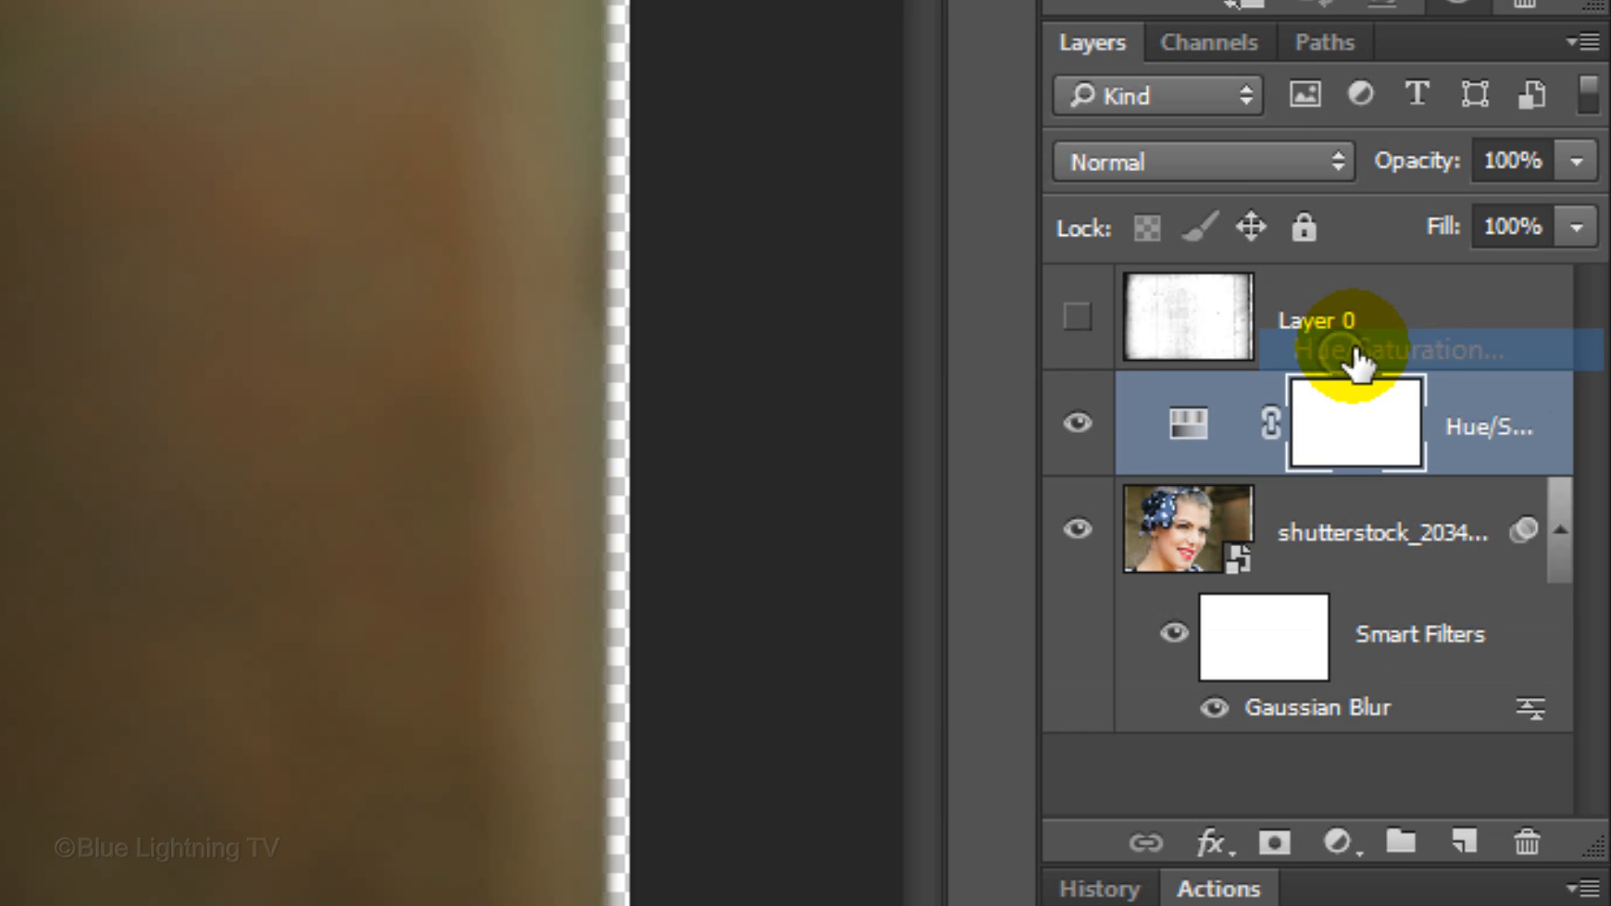
pyautogui.doubleClick(1355, 425)
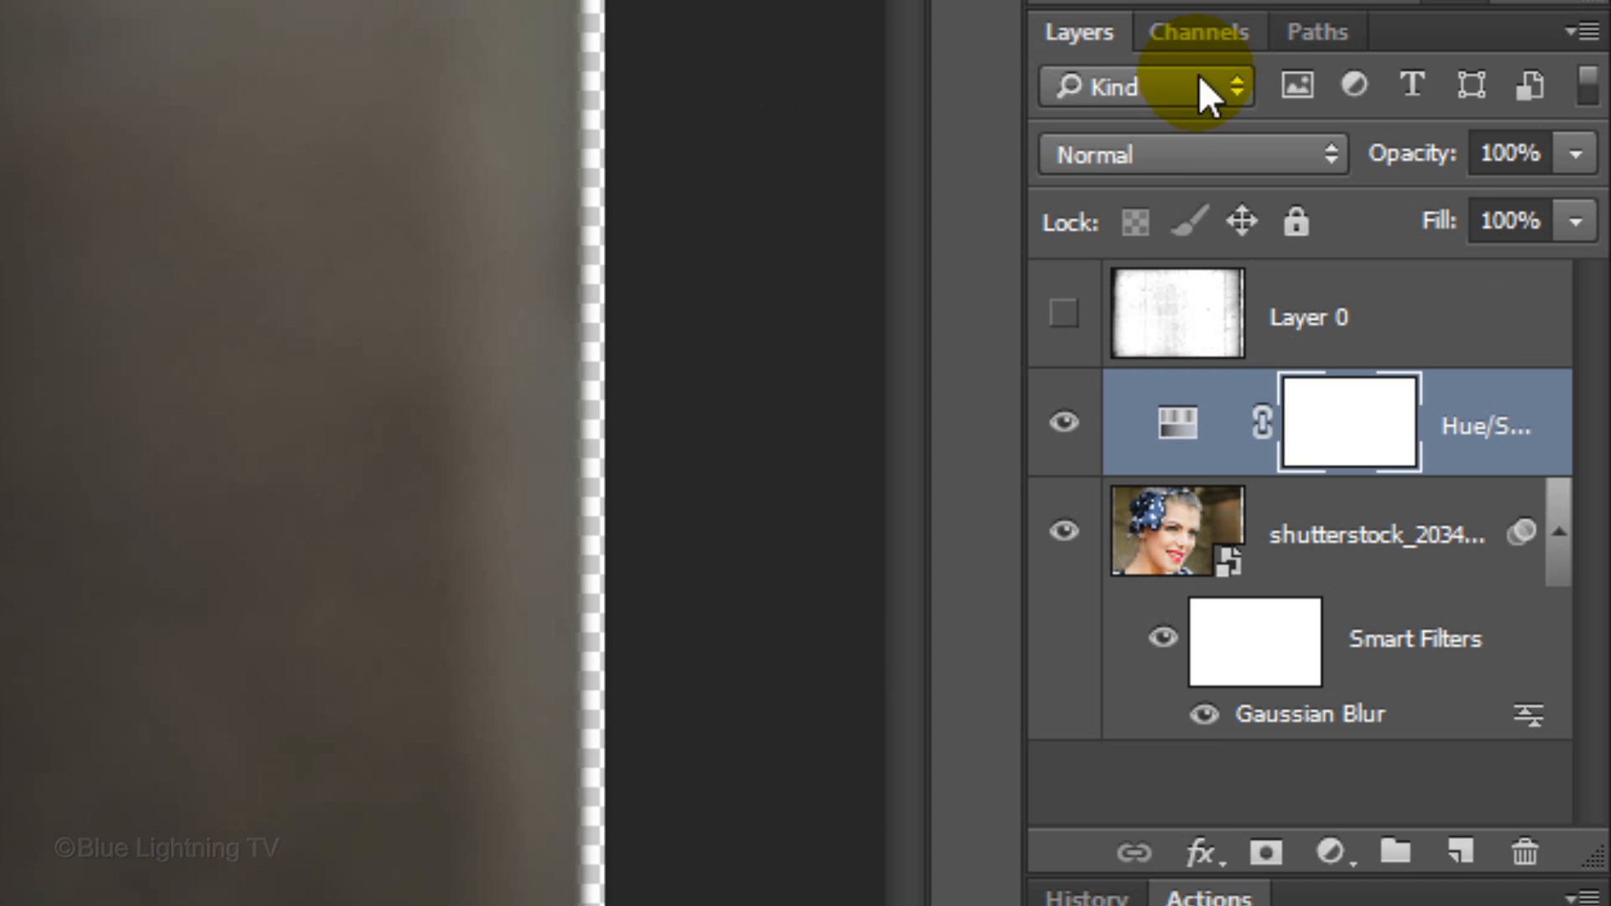
# Show Layer 0 again and set its blend mode to Multiply
pyautogui.click(1192, 153)
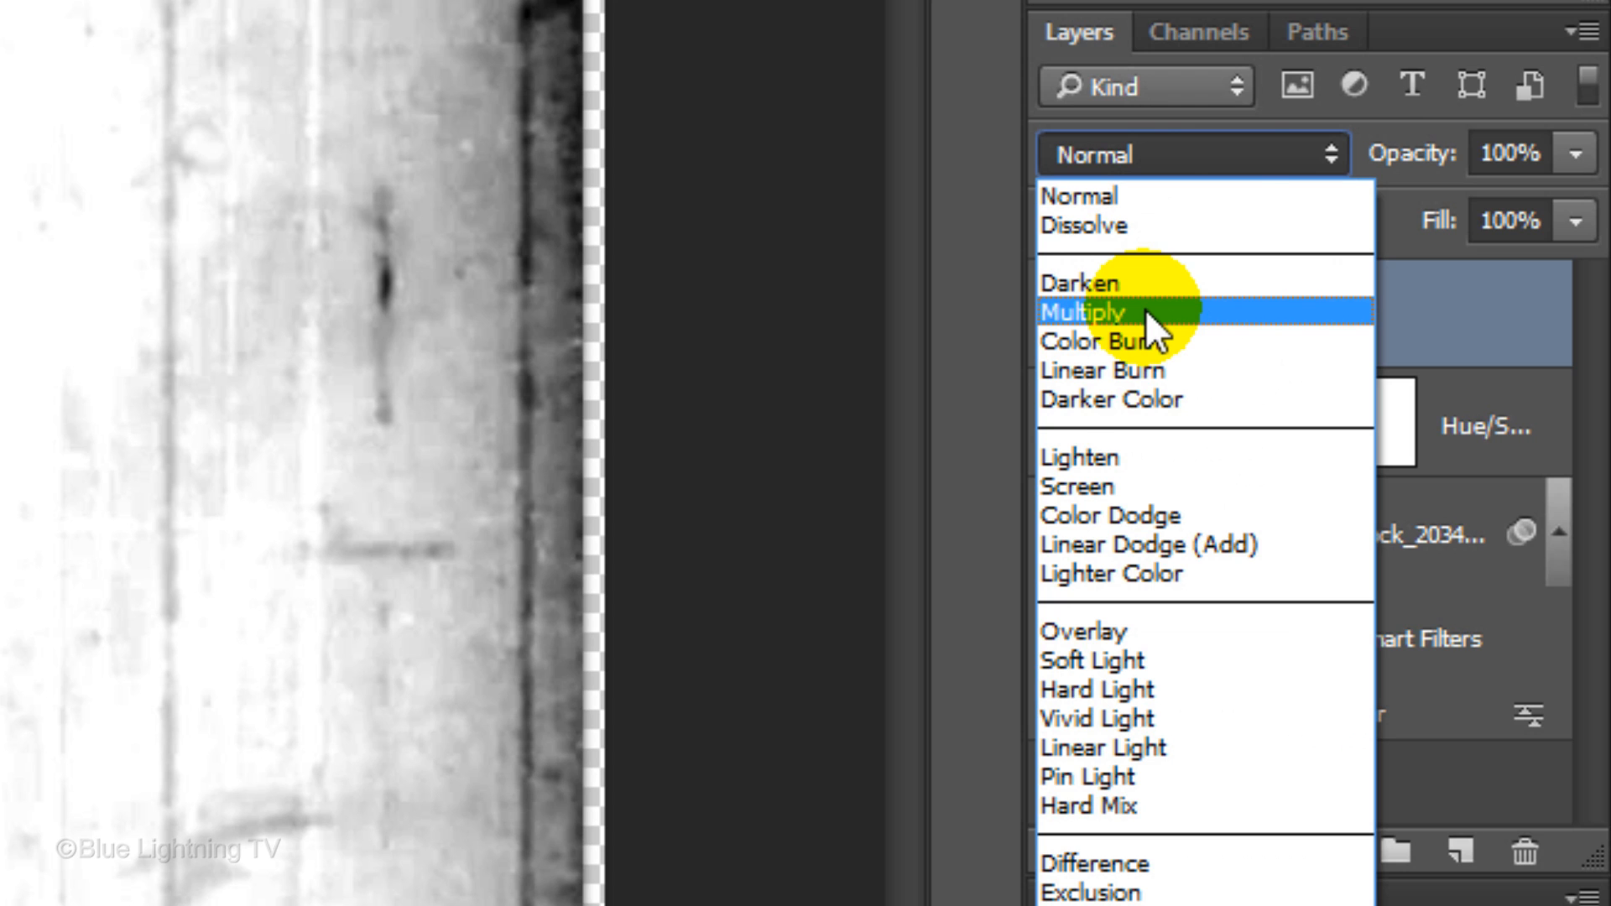
pyautogui.click(1083, 314)
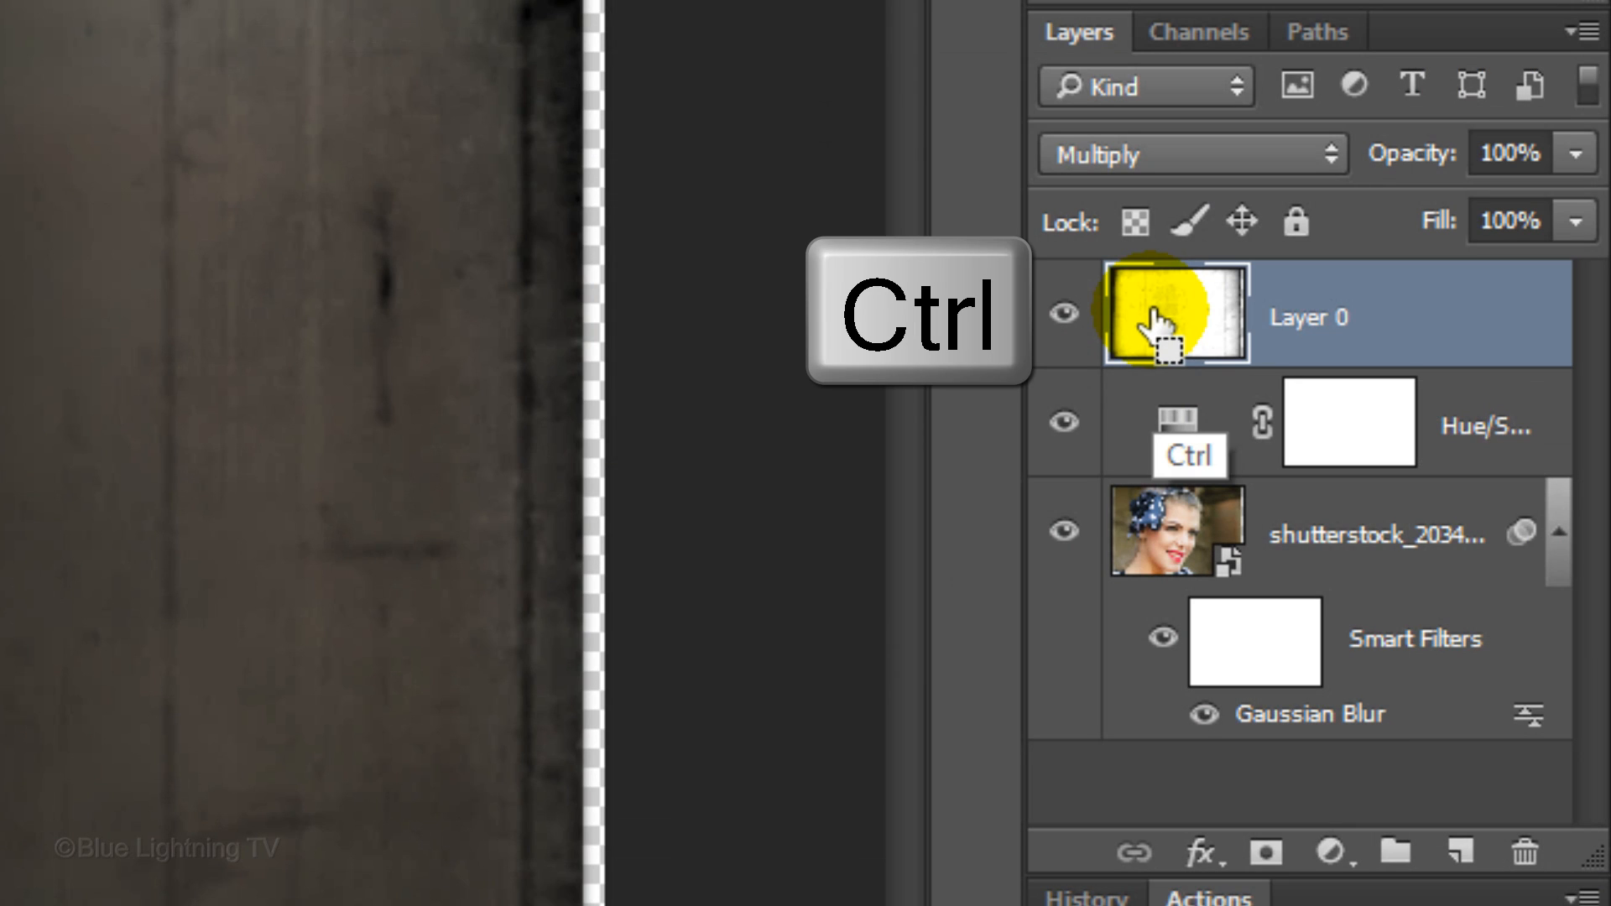
# Load Layer 0's outline as a selection, crop to it, then deselect with Ctrl+D
pyautogui.click(1176, 313)
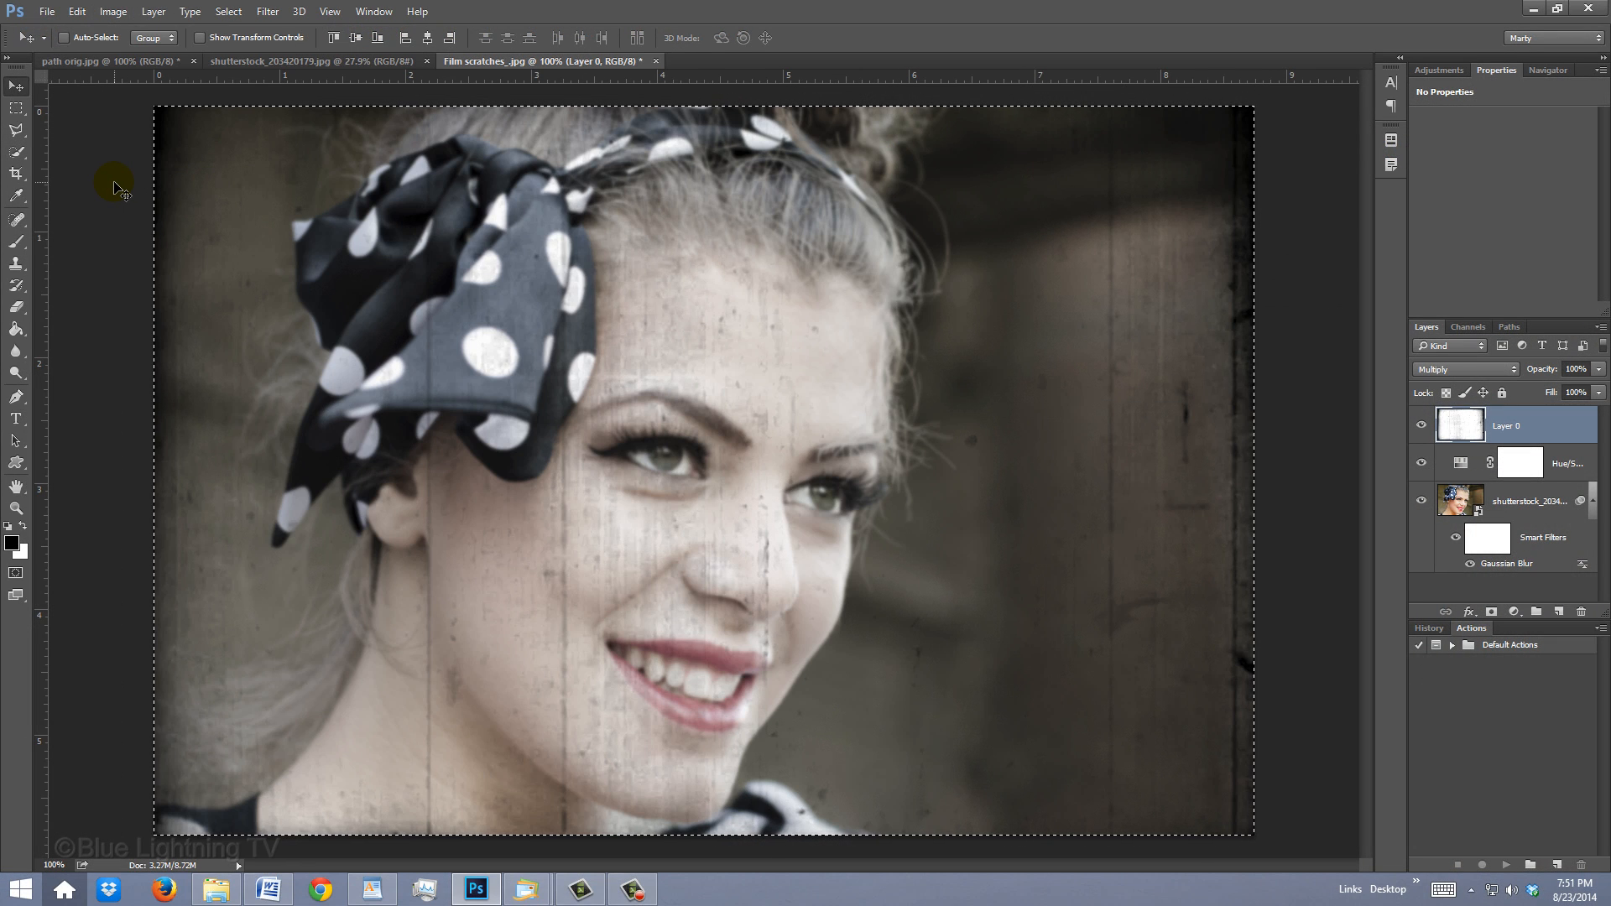
pyautogui.press('Ctrl+d')
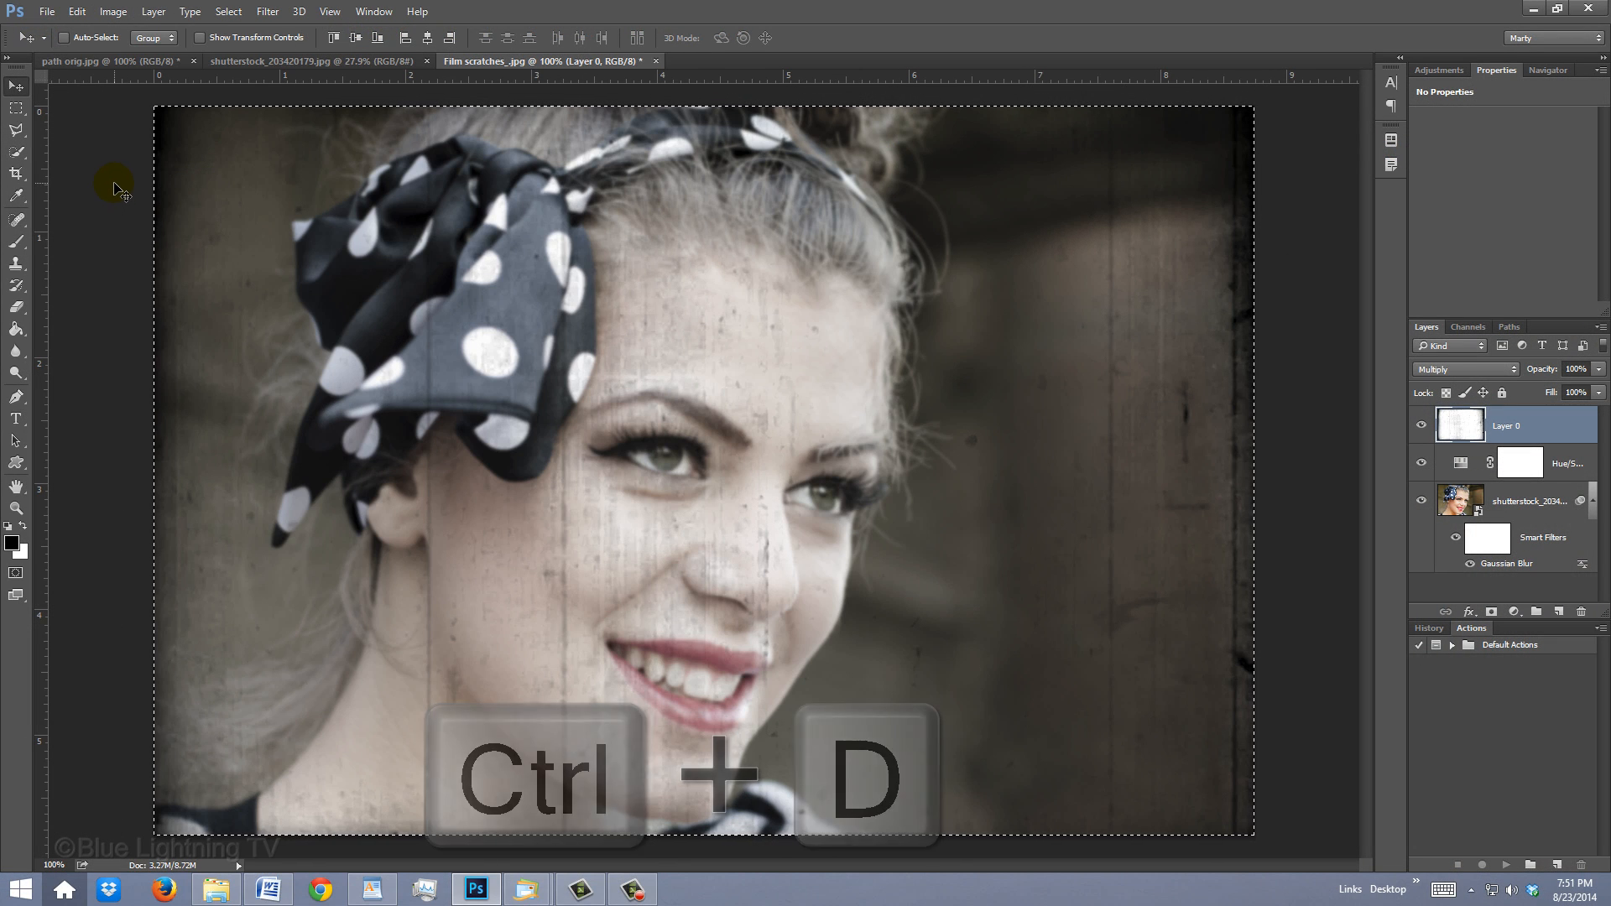